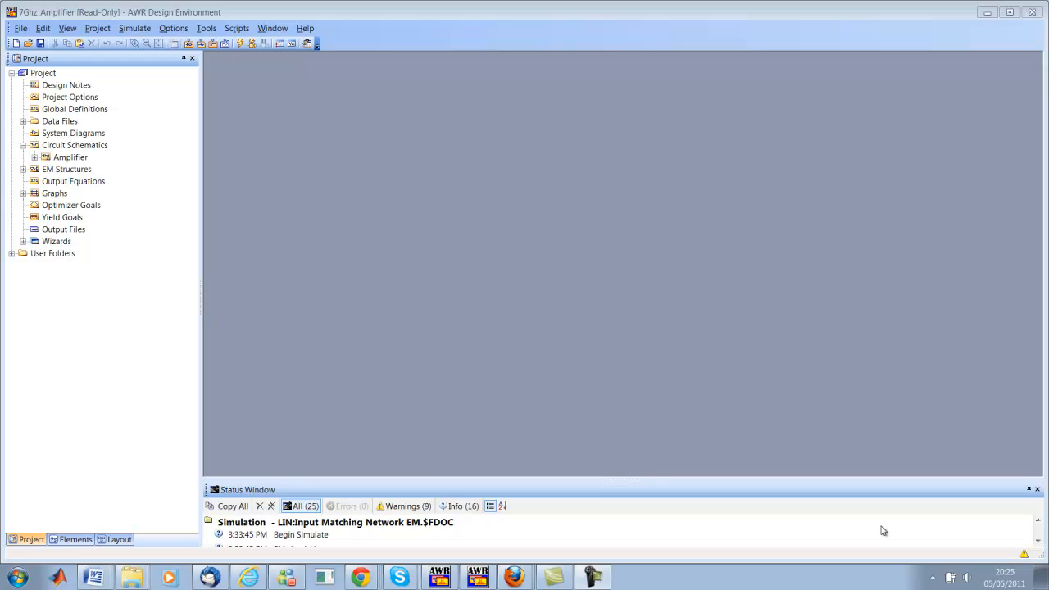
mouse_move(119, 482)
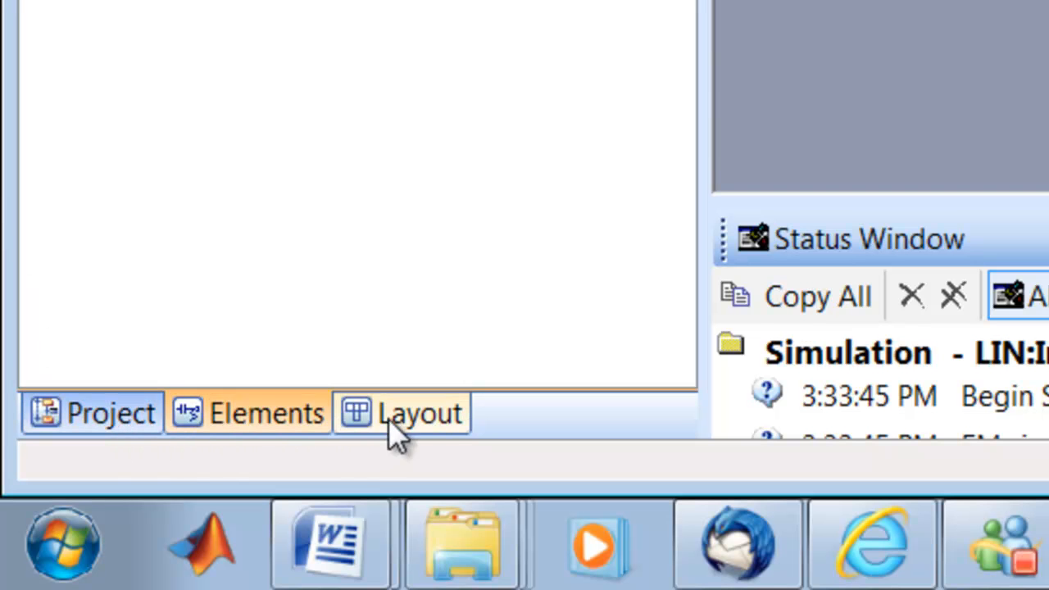
Switch the Project pane to the Layout browser listing layer setup and cell libraries.
click(414, 414)
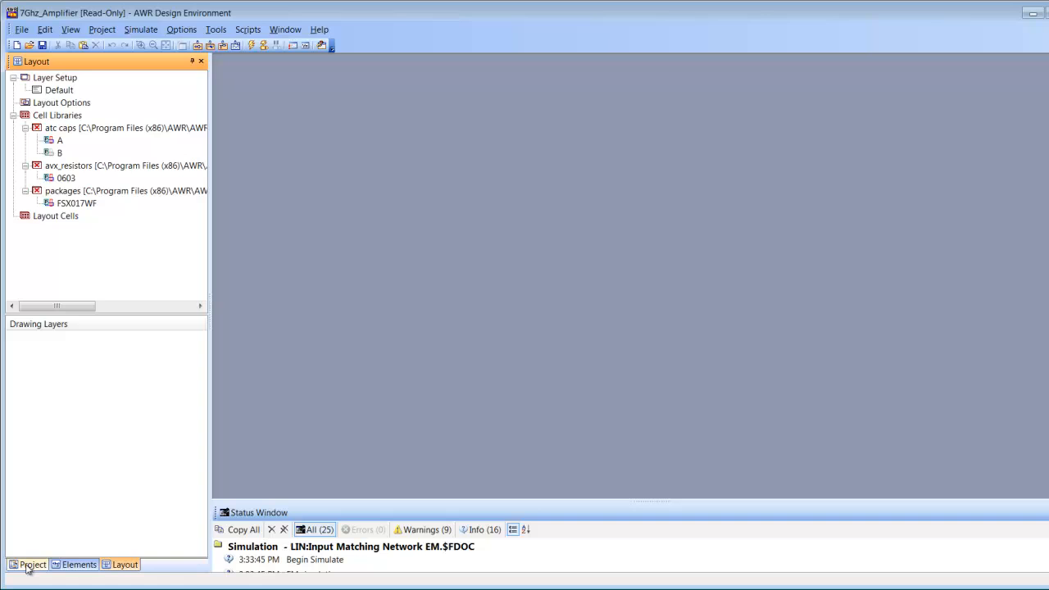
Switch from the Layout browser back to the Project tab's design tree.
click(29, 562)
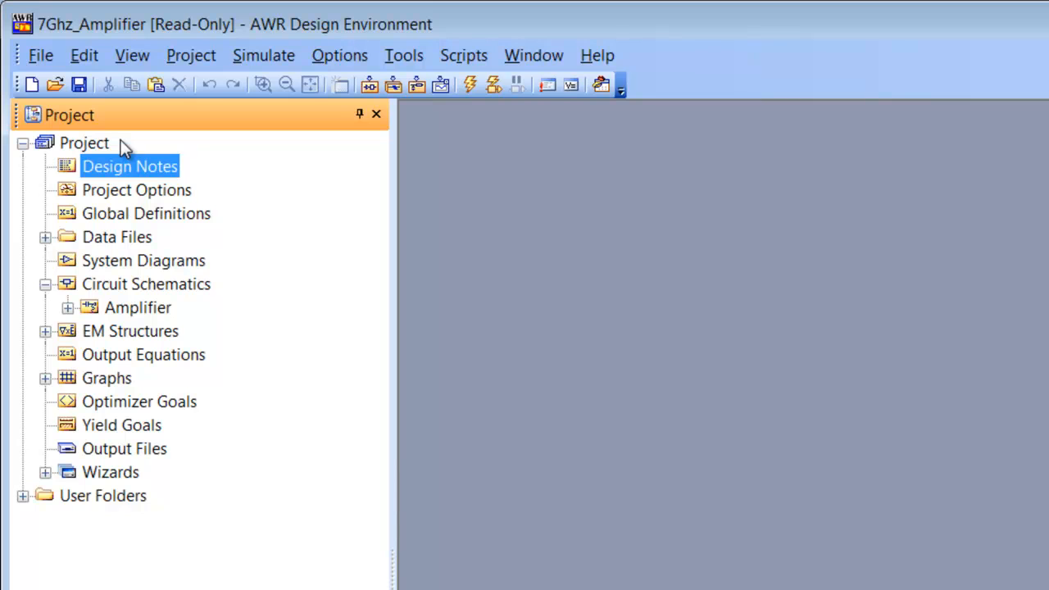
mouse_move(143, 177)
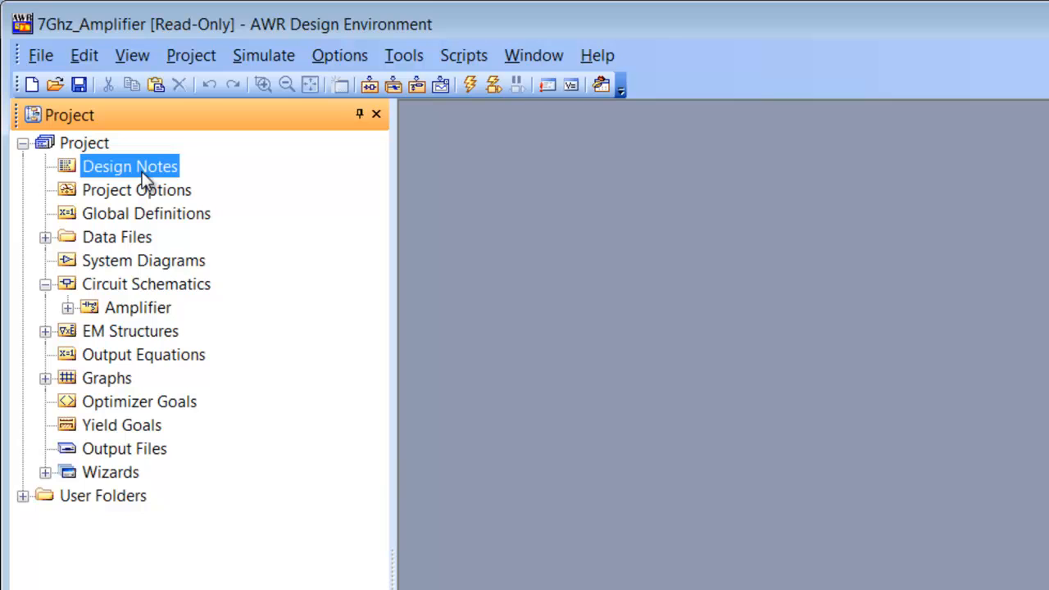
mouse_move(143, 196)
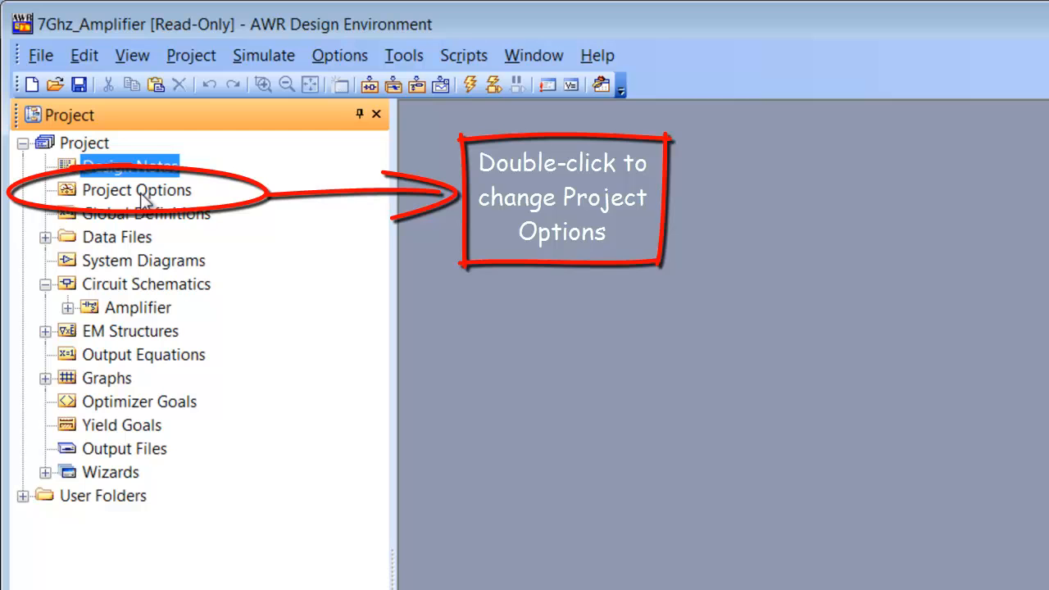
In Project Options, apply frequencies Start 1 GHz, Stop 5 GHz, Step 0.1 GHz.
double_click(137, 189)
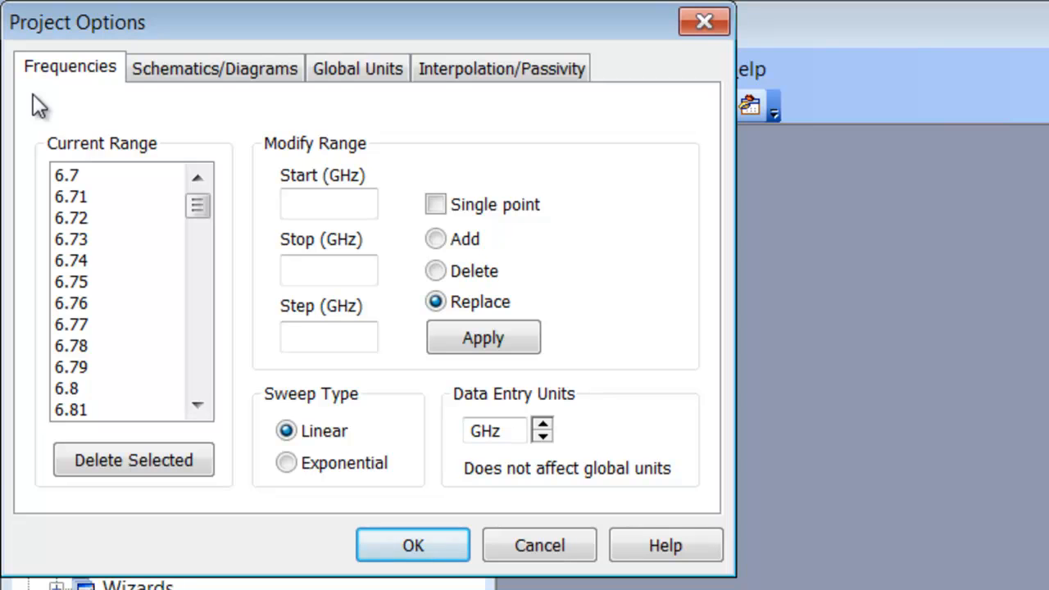
mouse_move(157, 203)
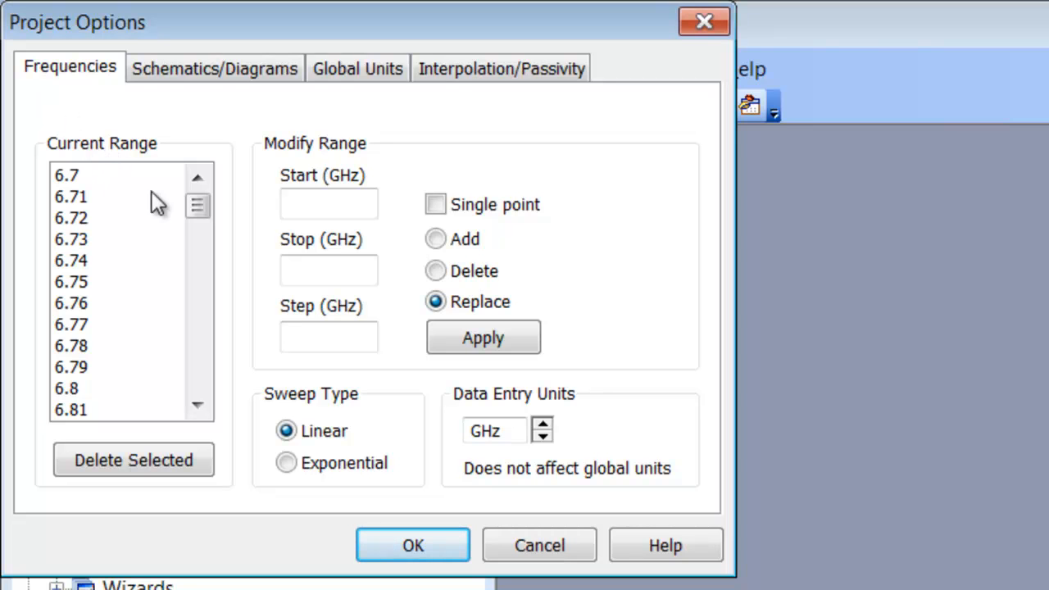
mouse_move(149, 386)
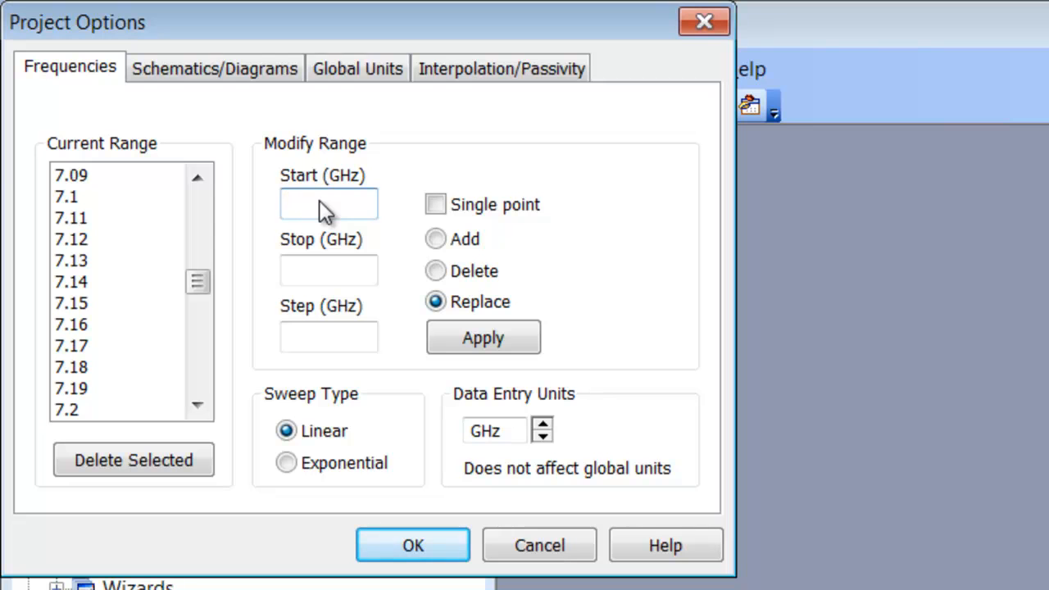
text(1)
click(329, 270)
text(5)
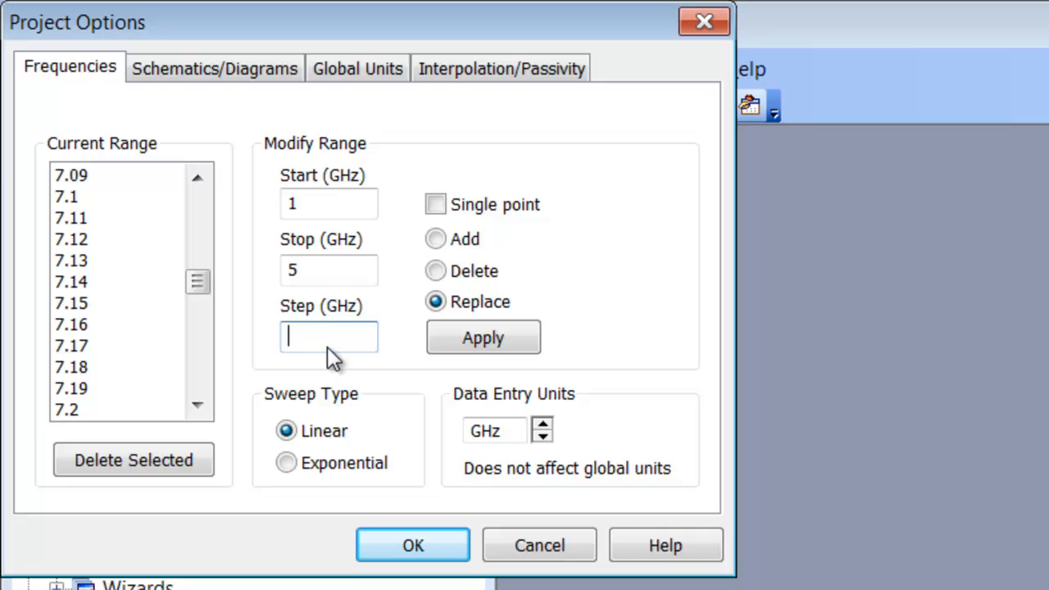
text(0.1)
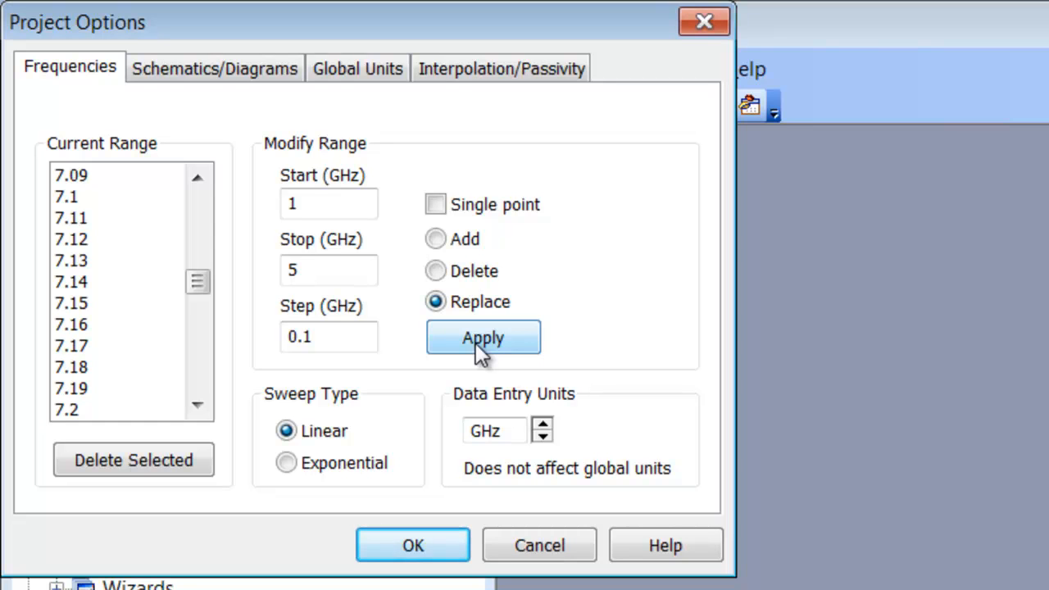
click(483, 337)
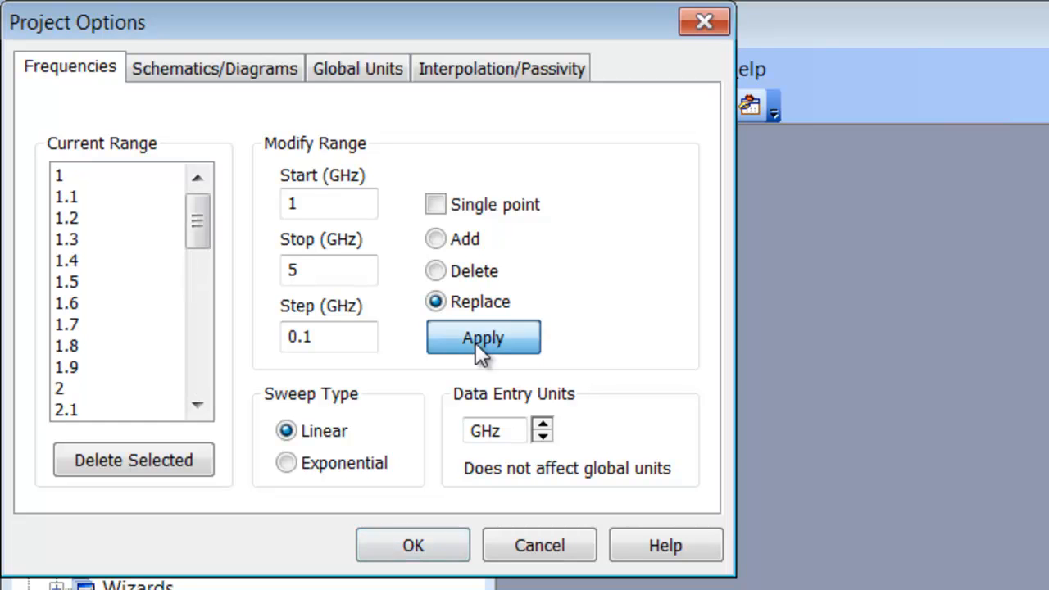
Delete selected frequencies from the list, leaving a single 1 GHz point.
click(482, 336)
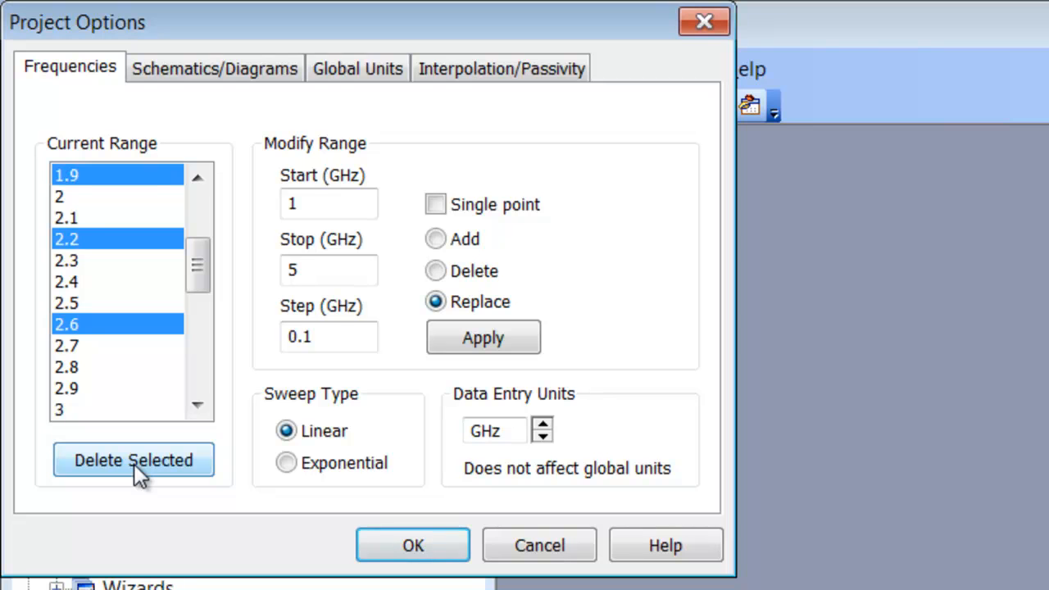
click(134, 460)
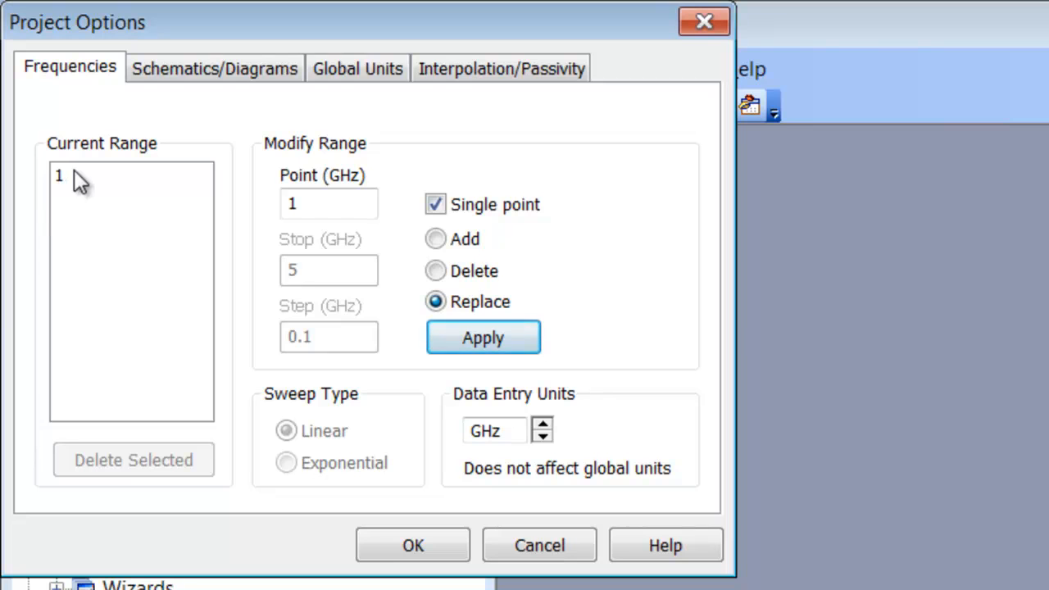
mouse_move(90, 177)
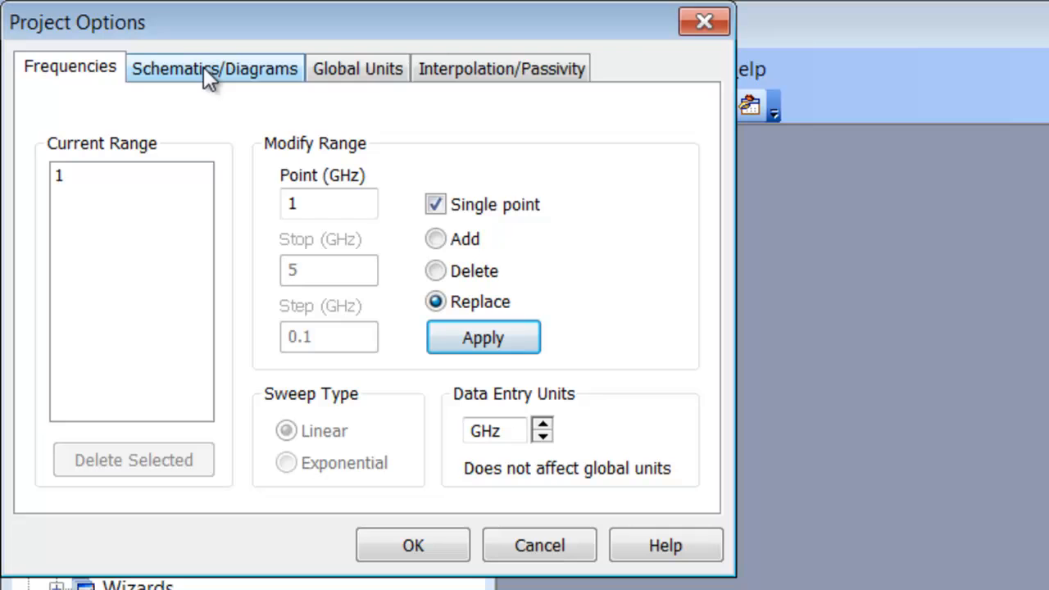
Show the Schematics/Diagrams tab of Project Options.
click(213, 68)
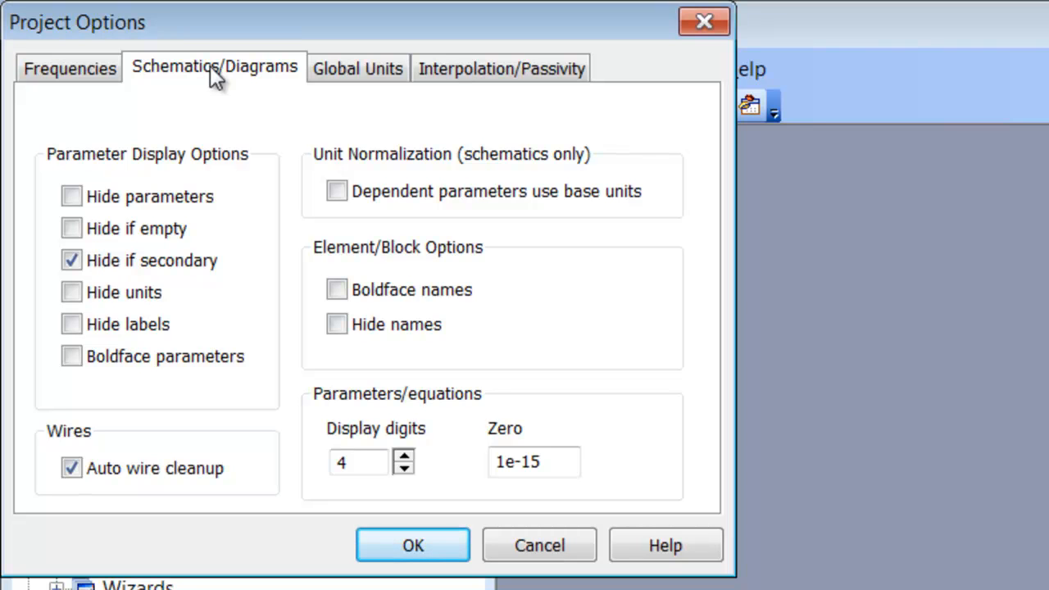
On Global Units, set length units to metric mm and close Project Options with OK.
click(357, 68)
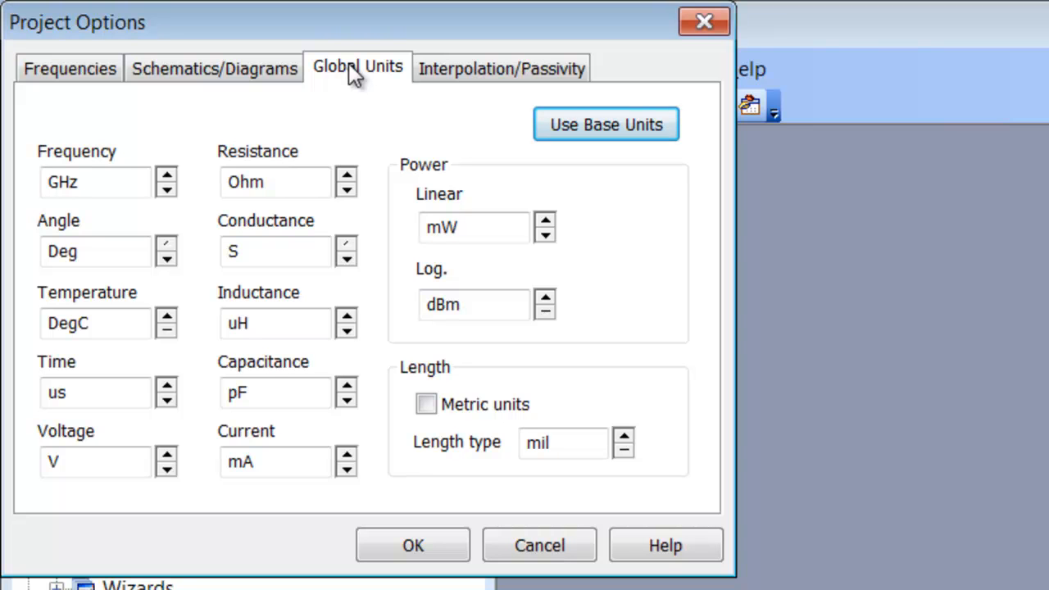
mouse_move(99, 197)
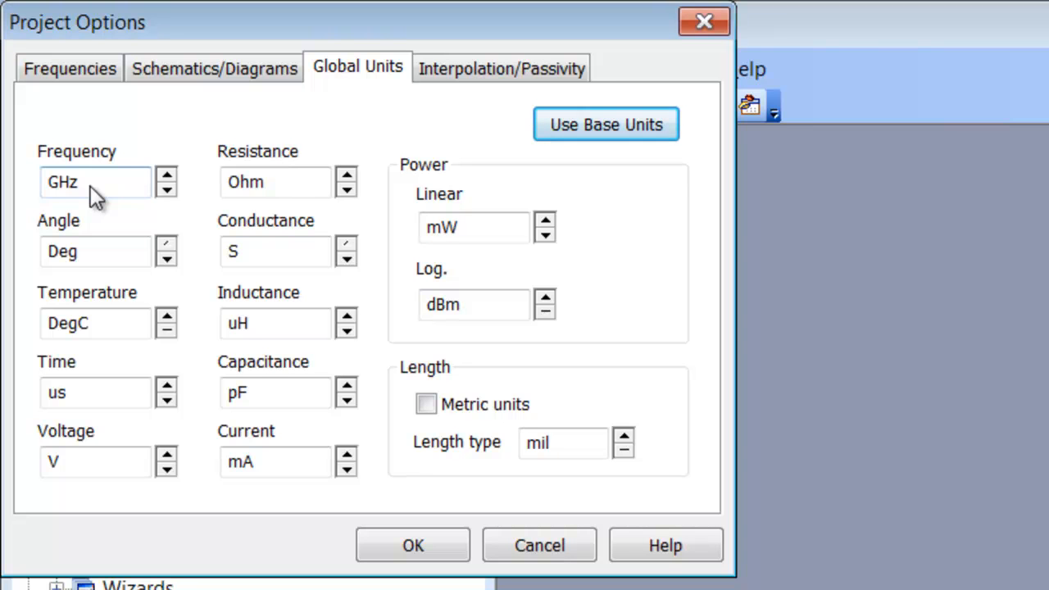
mouse_move(281, 193)
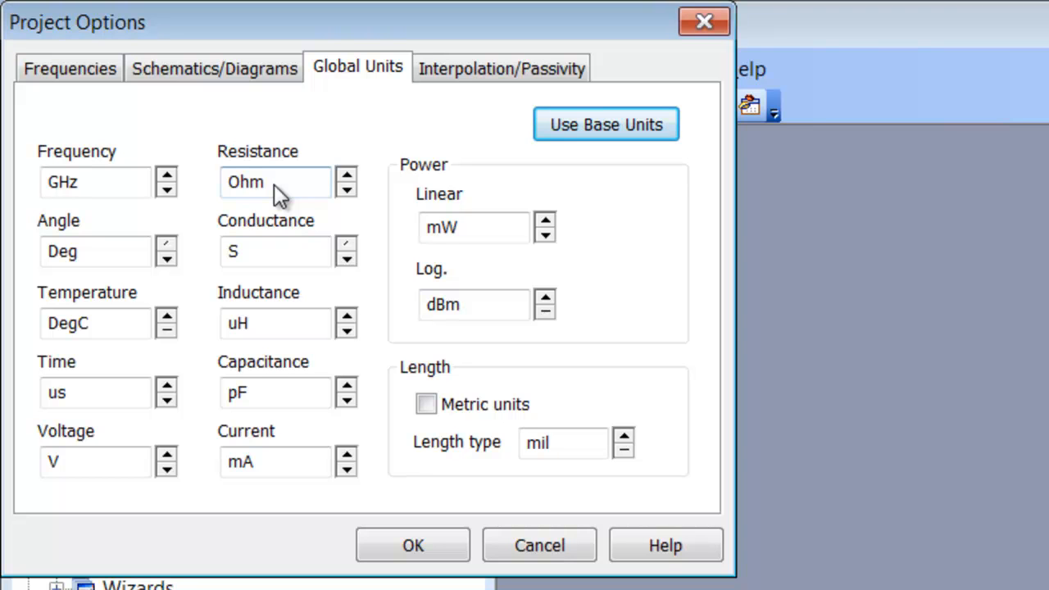
mouse_move(581, 254)
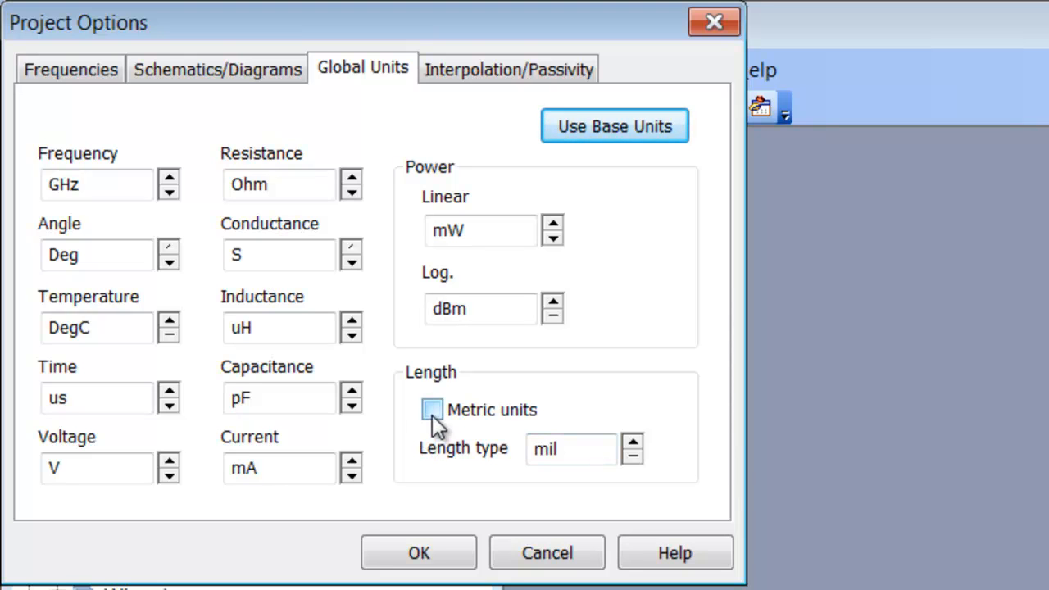
click(433, 410)
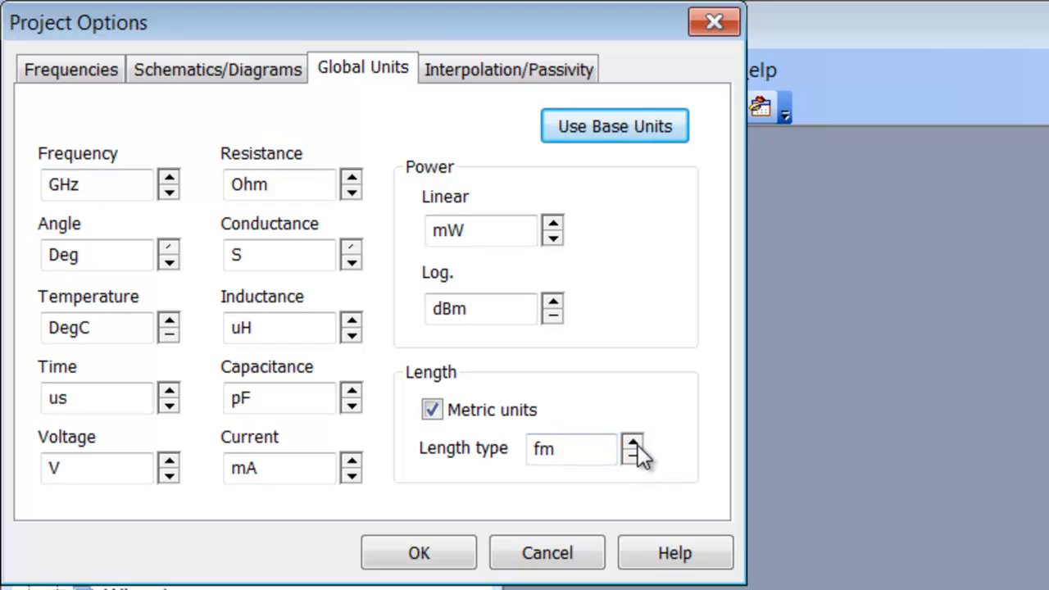
click(633, 443)
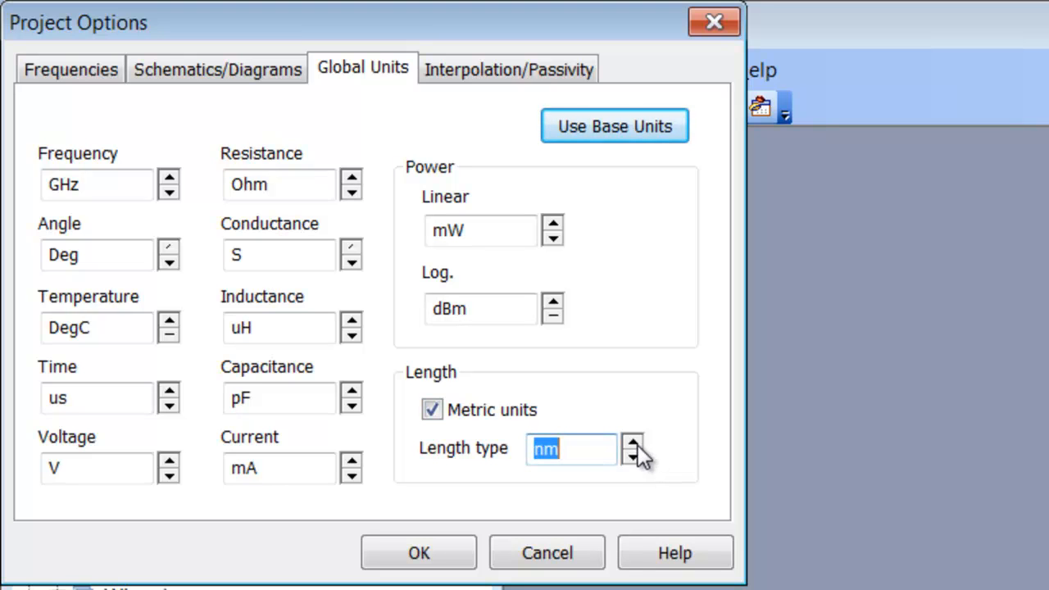
click(630, 440)
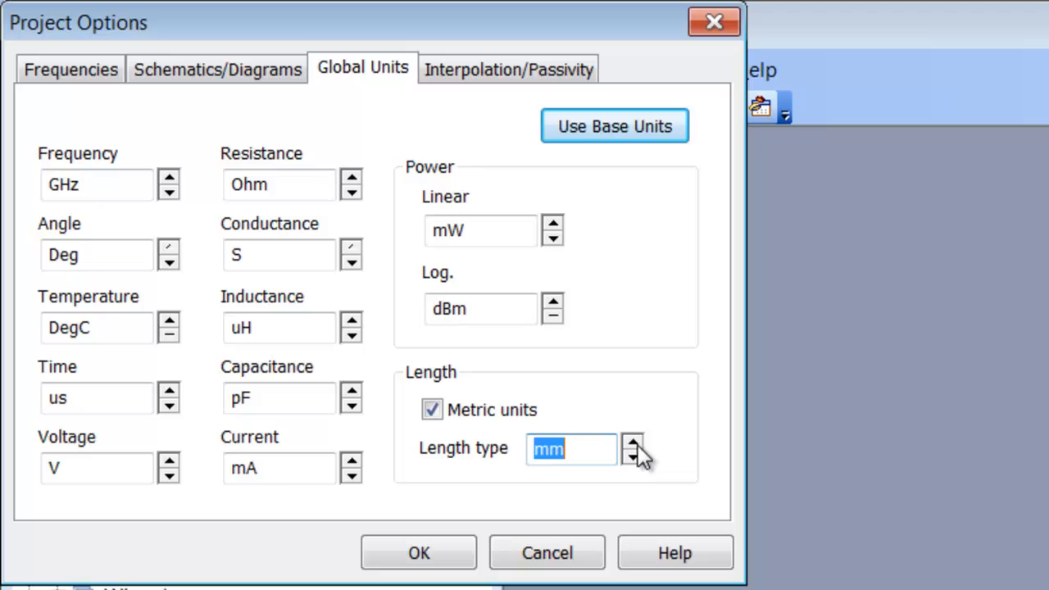
mouse_move(449, 561)
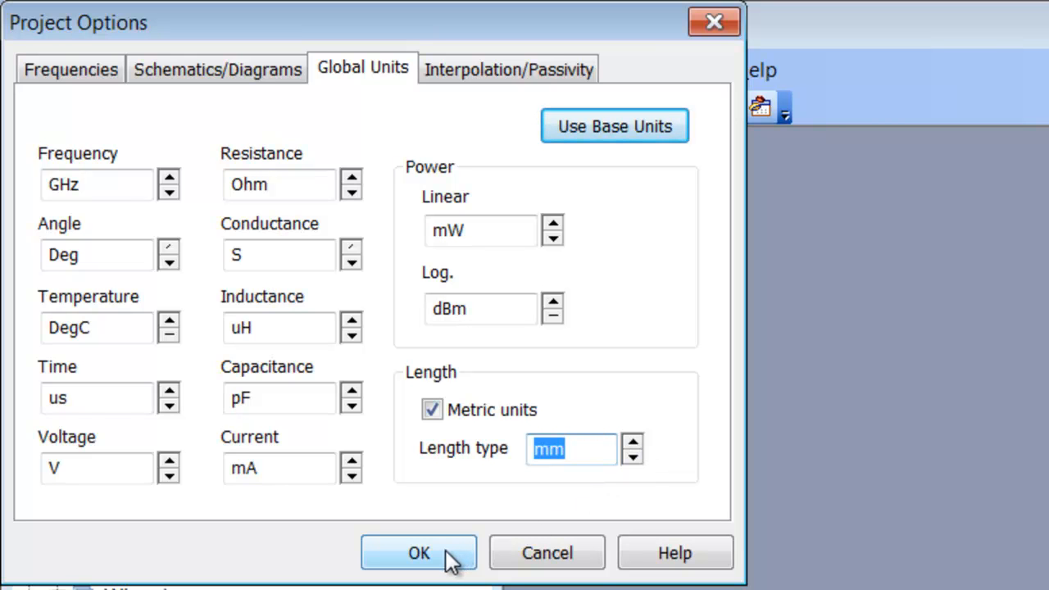
click(418, 553)
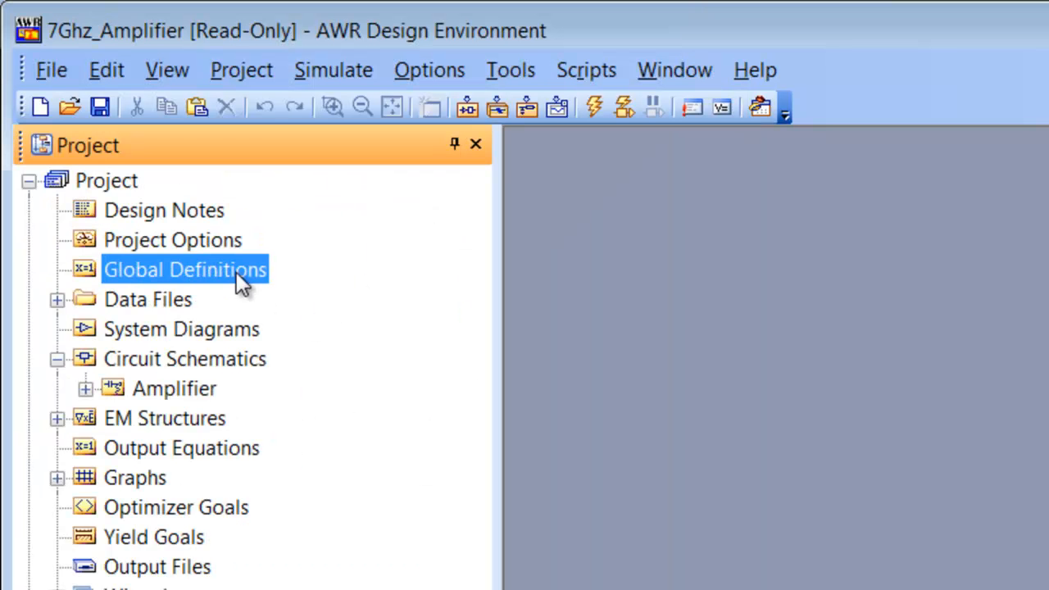
Open the blank Global Definitions window and select the Data Files folder.
double_click(185, 269)
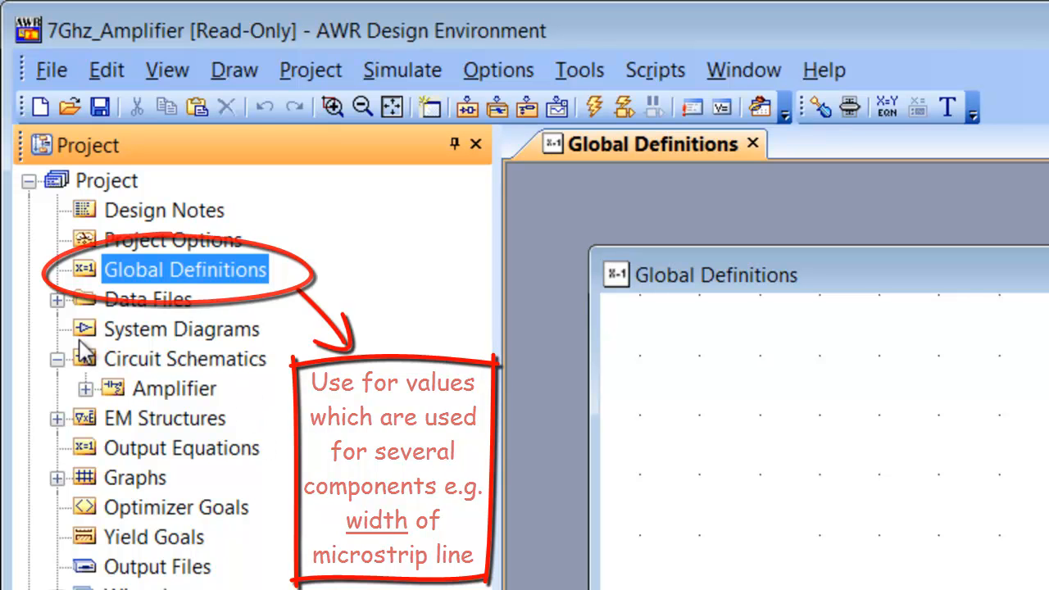
click(148, 299)
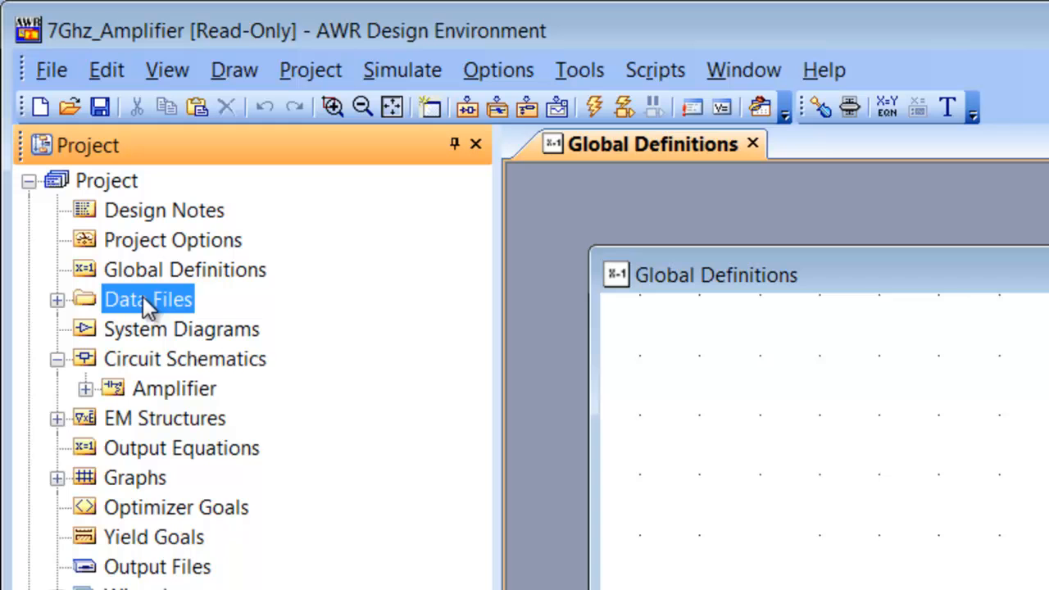
mouse_move(143, 320)
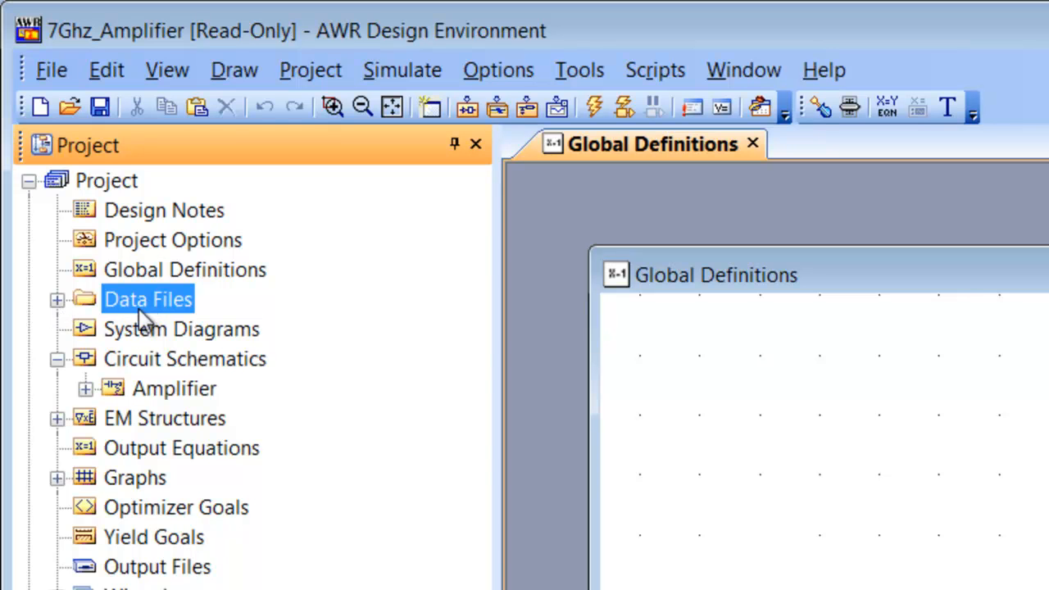
Expand Data Files and open the fsx017wf1 data file.
click(57, 299)
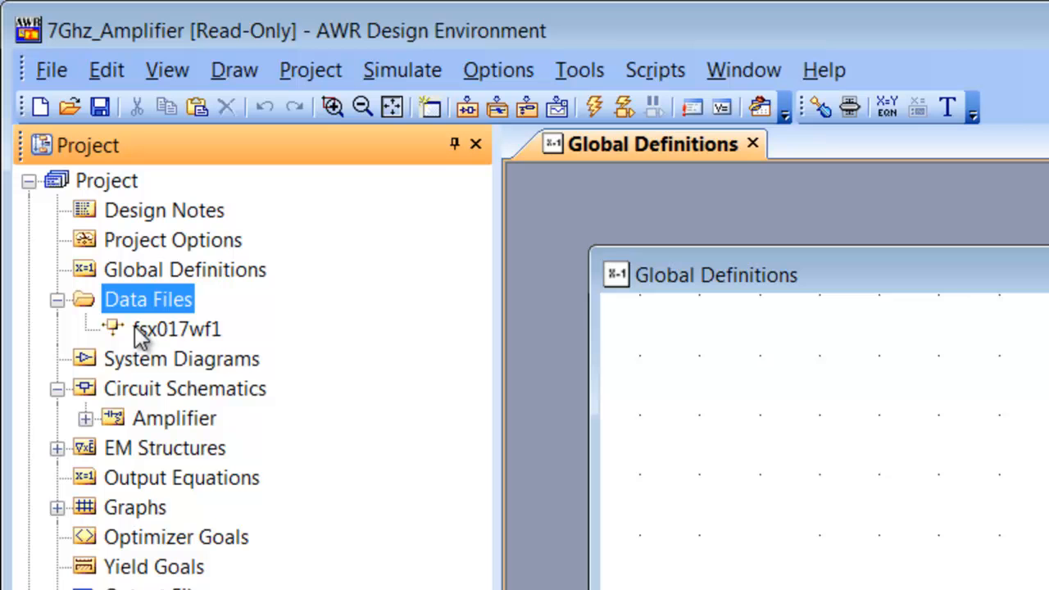
double_click(174, 328)
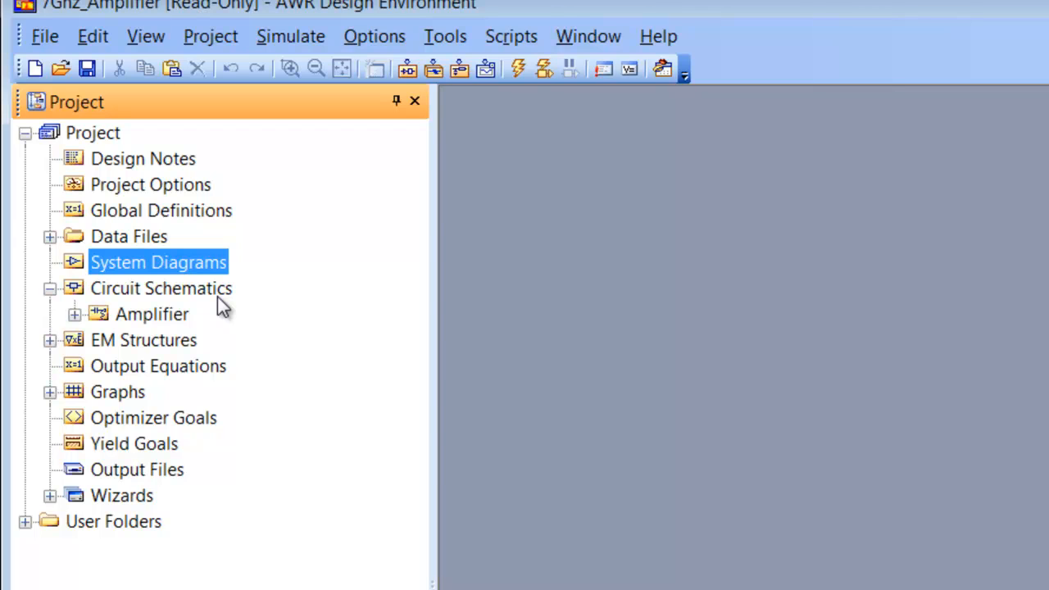
Expand Circuit Schematics and the Amplifier schematic, then open the fsx017wf1 device data.
click(161, 287)
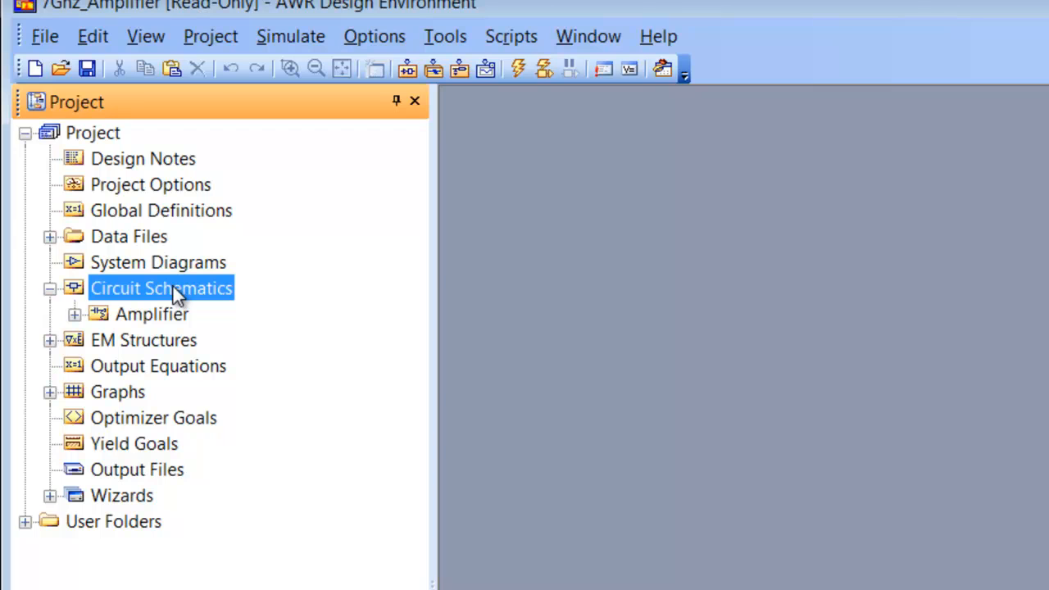
click(74, 313)
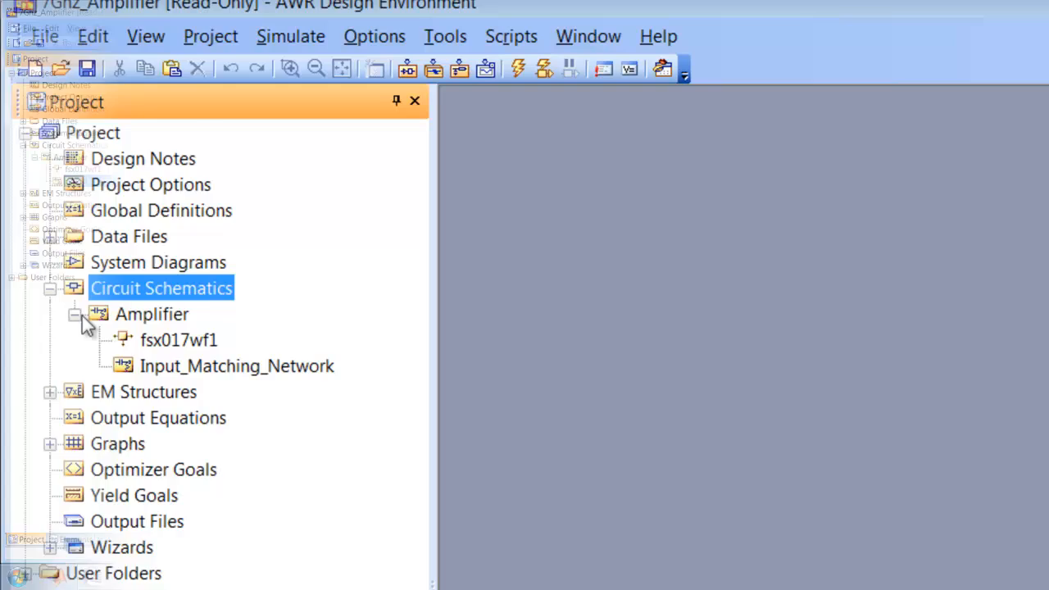
double_click(237, 366)
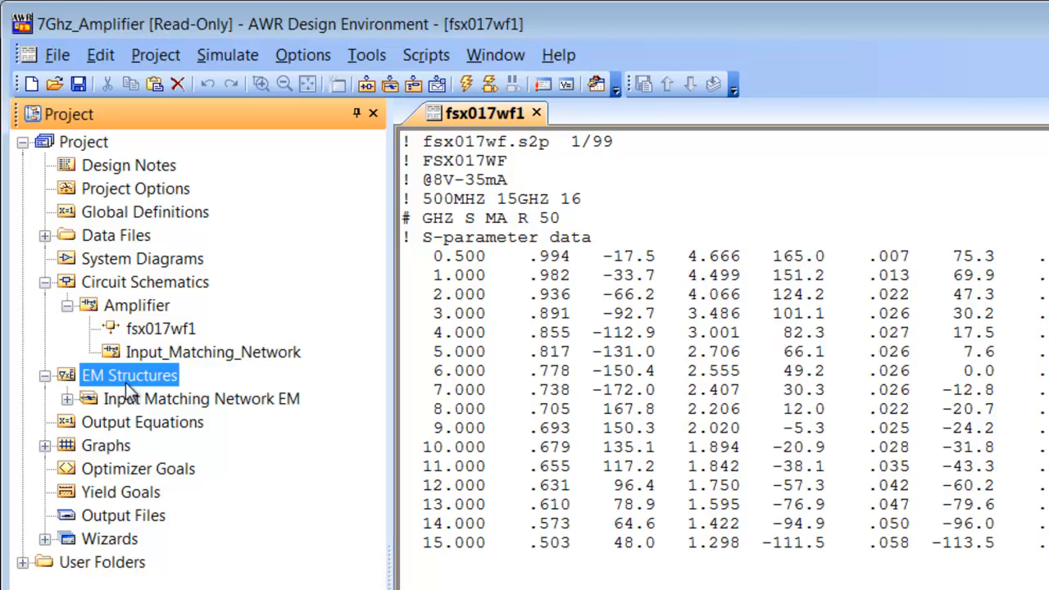
mouse_move(164, 425)
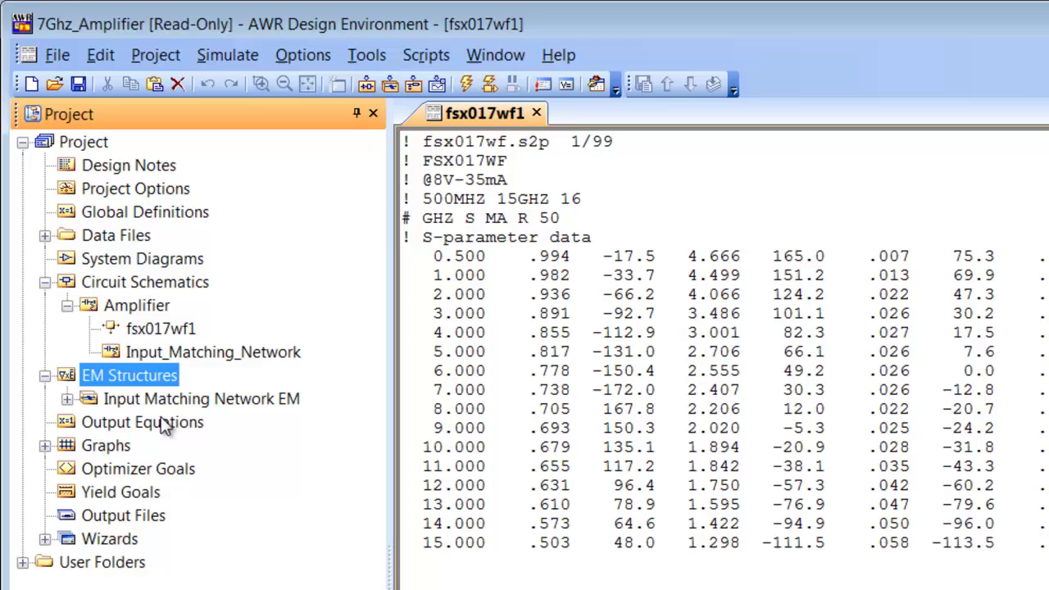
click(143, 422)
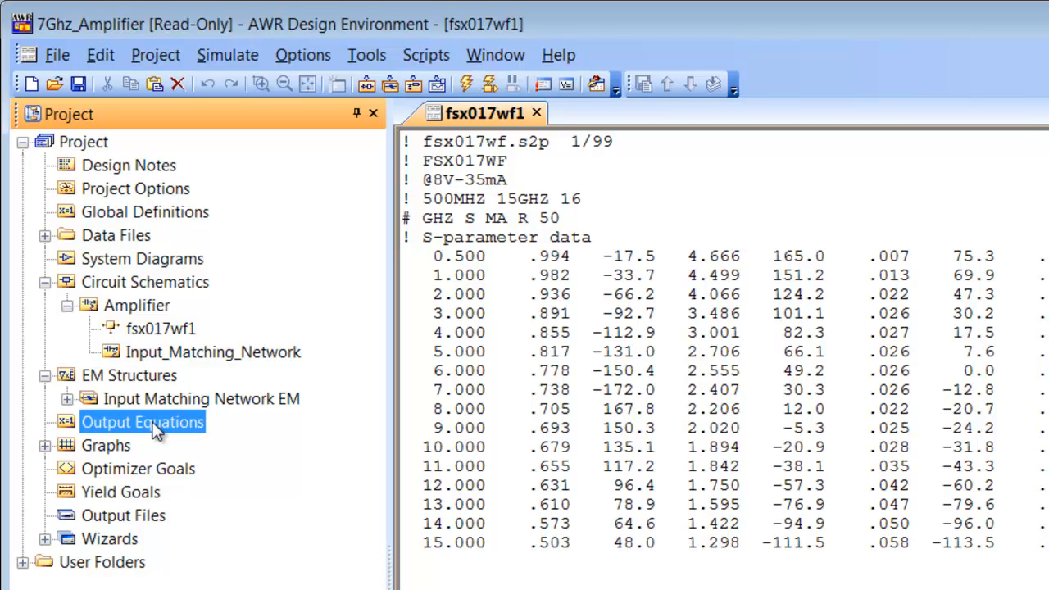
mouse_move(164, 439)
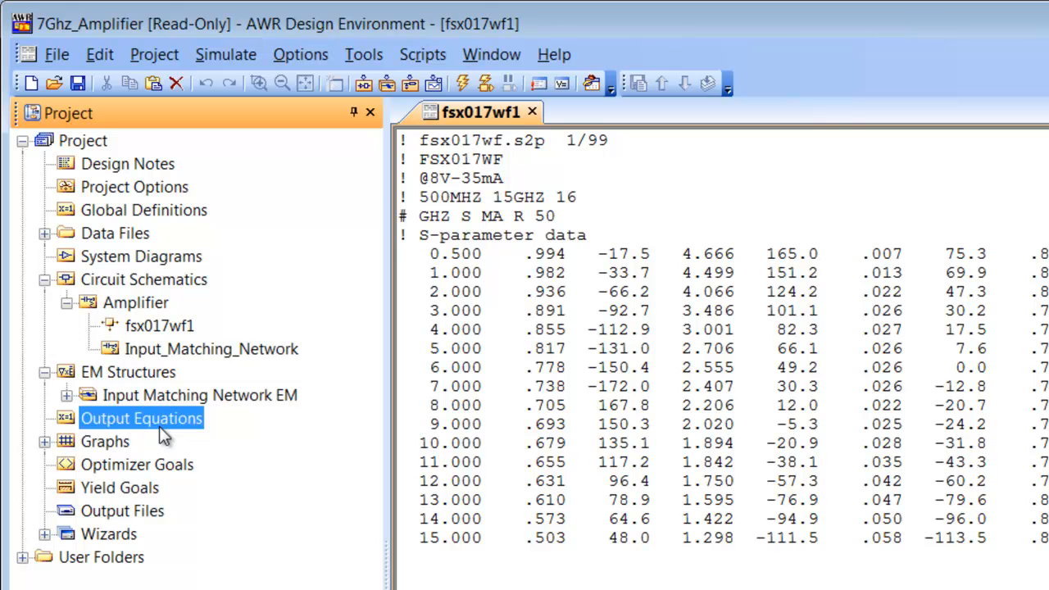
click(105, 441)
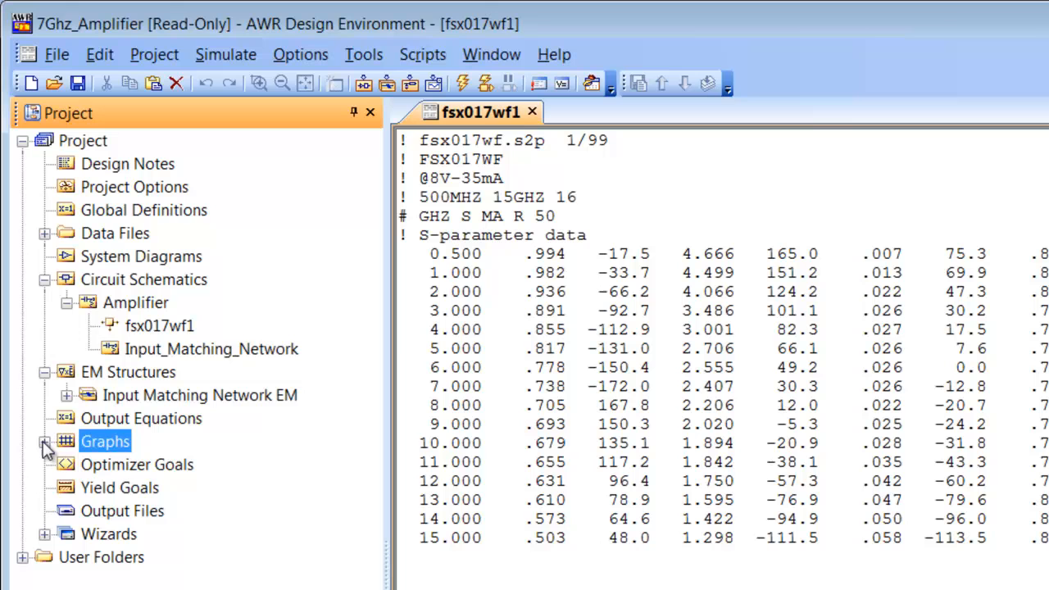
Expand the six Graphs and preview New Graph types, cancelling without creating one.
click(45, 441)
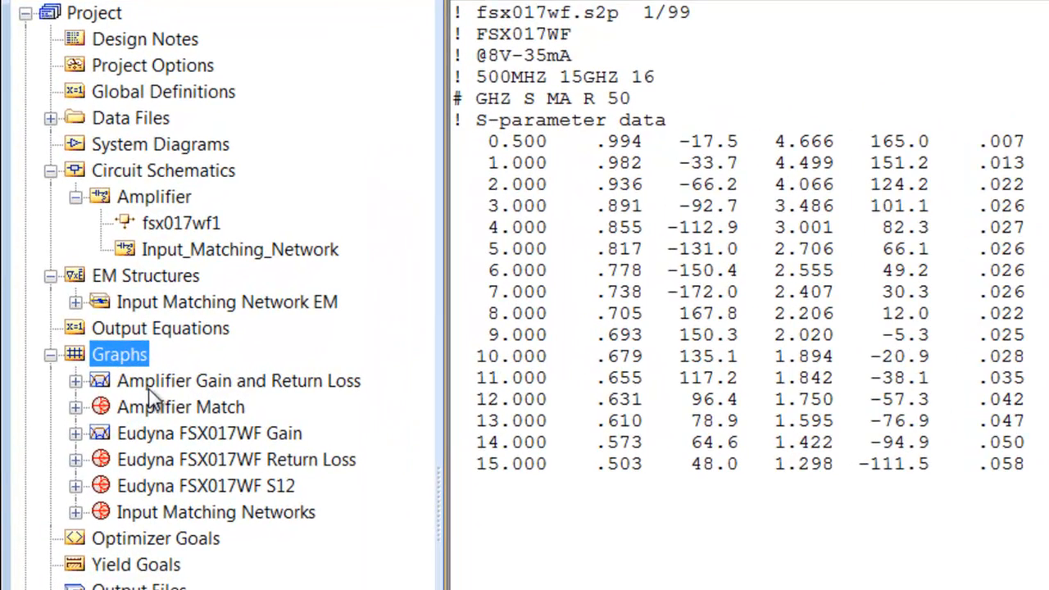
right_click(119, 354)
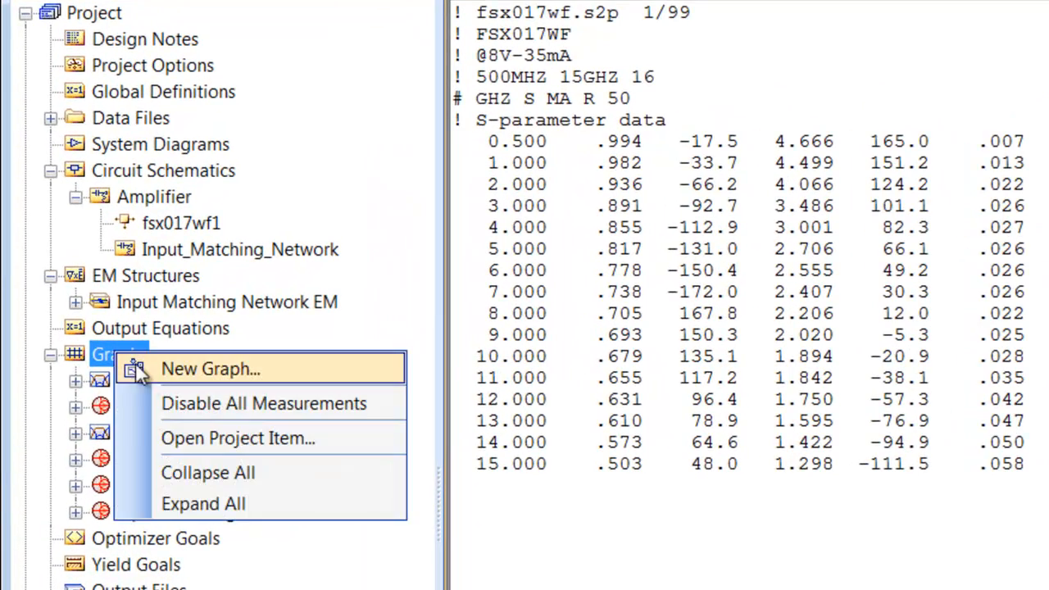
click(210, 369)
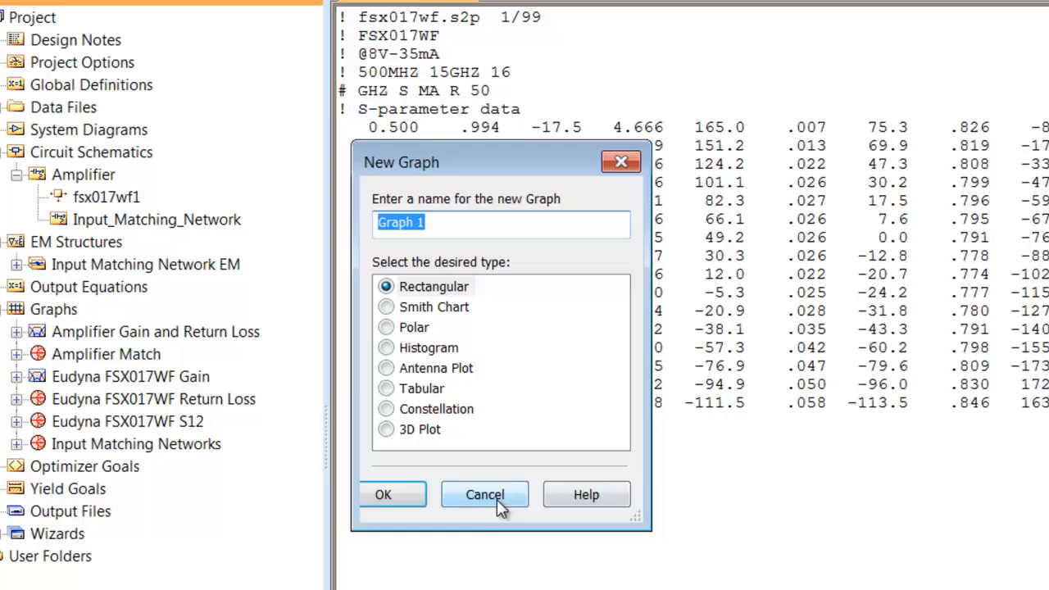
click(484, 494)
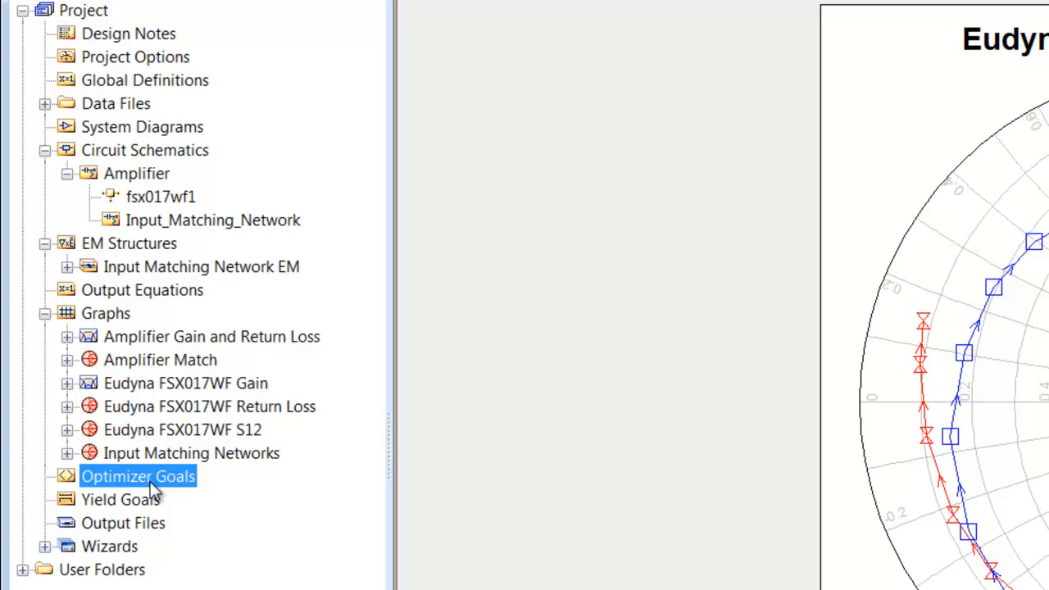
Select Output Files, expand the Wizards folder, and highlight the AWR Load Pull Wizard.
click(123, 523)
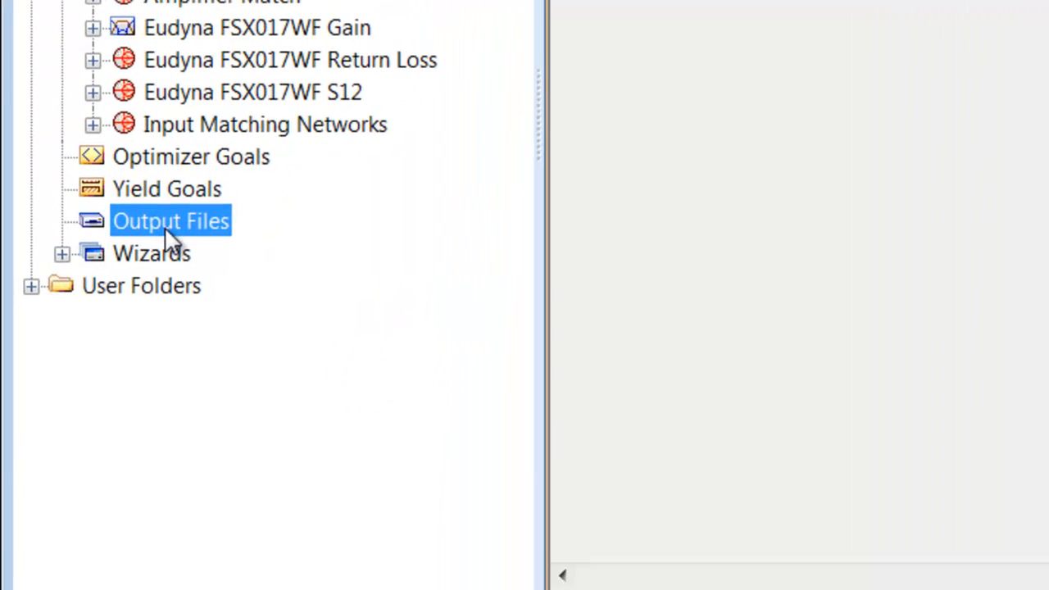
click(62, 253)
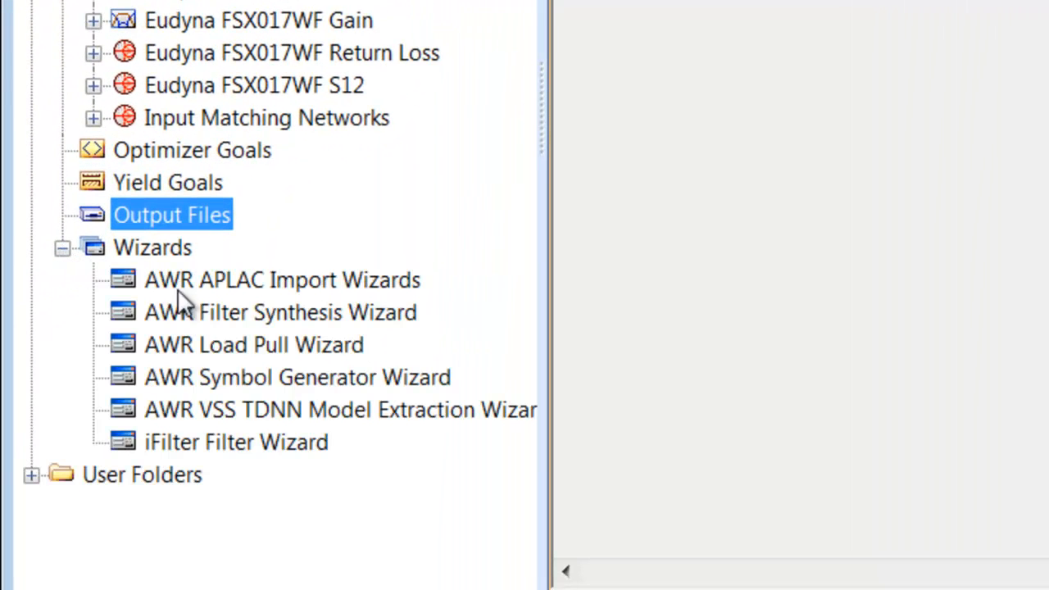
mouse_move(266, 291)
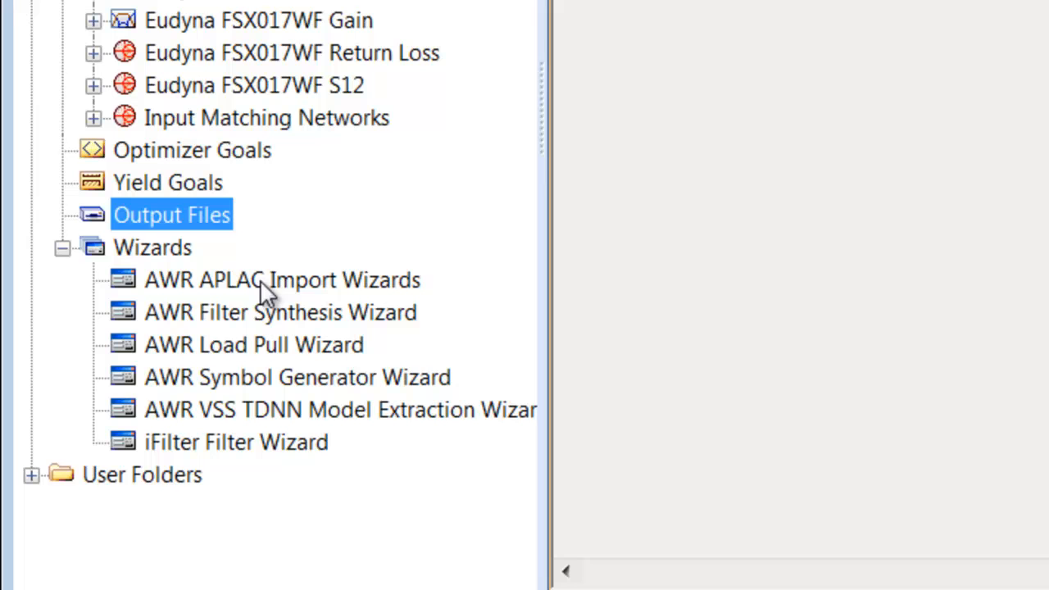
mouse_move(283, 351)
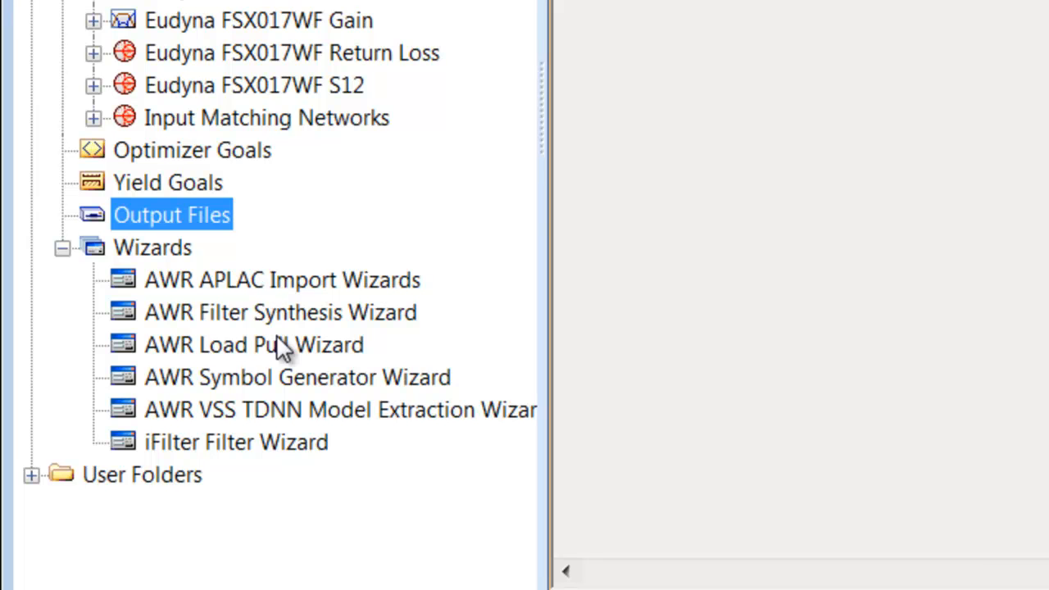
click(254, 345)
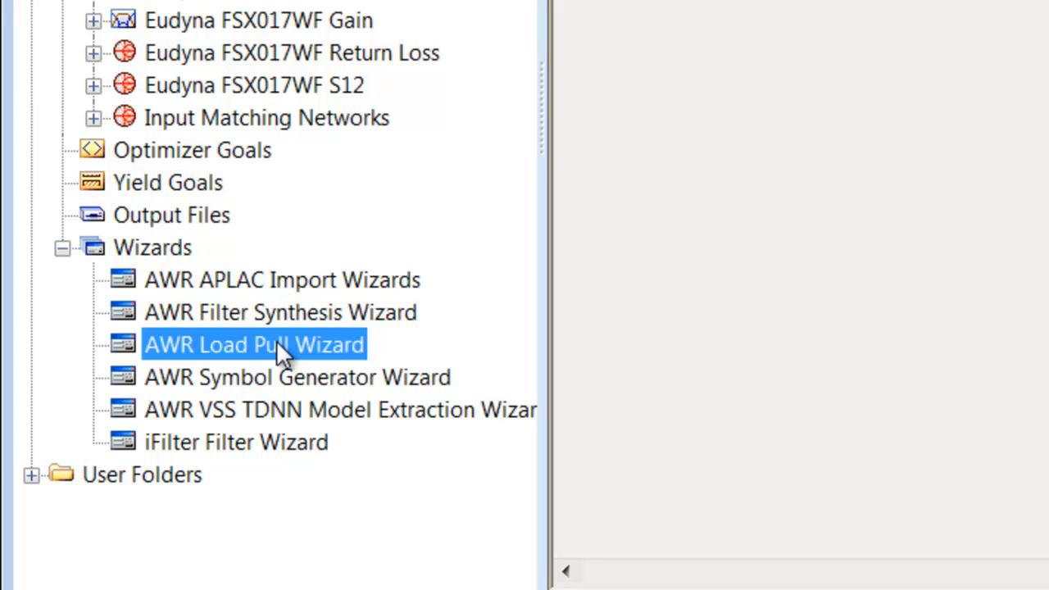